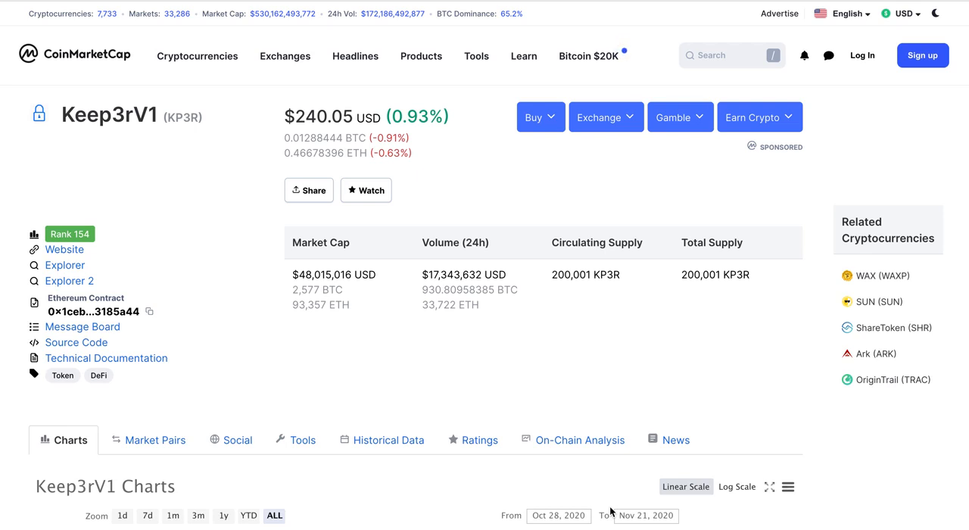
mouse_move(67, 254)
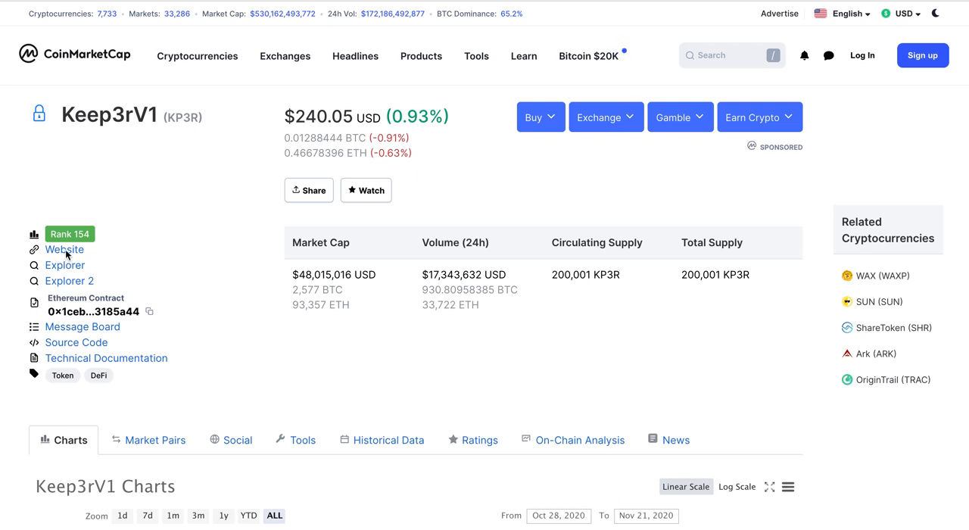
Move down the KP3R page past the chart to About Keep3rV1 and the Price Today panel.
right_click(63, 249)
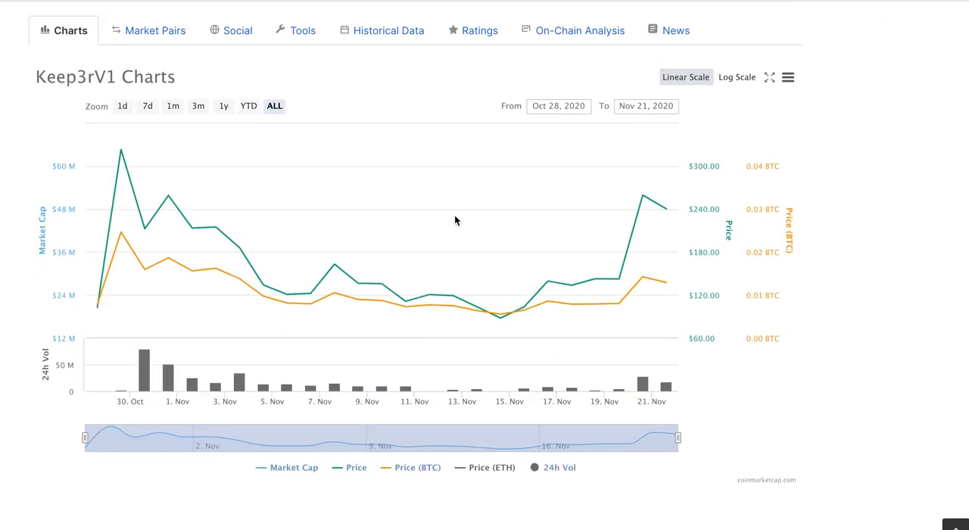
scroll(down, 3)
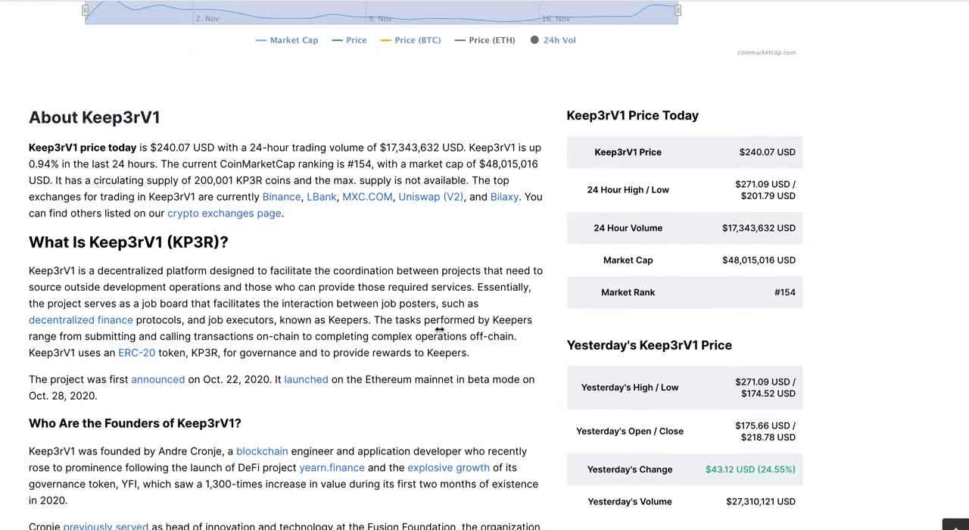
scroll(down, 3)
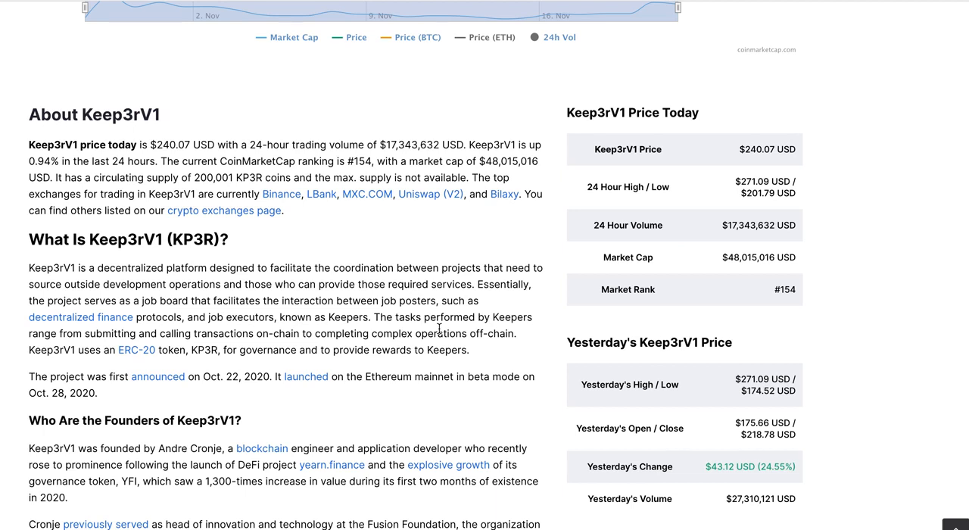
mouse_move(442, 292)
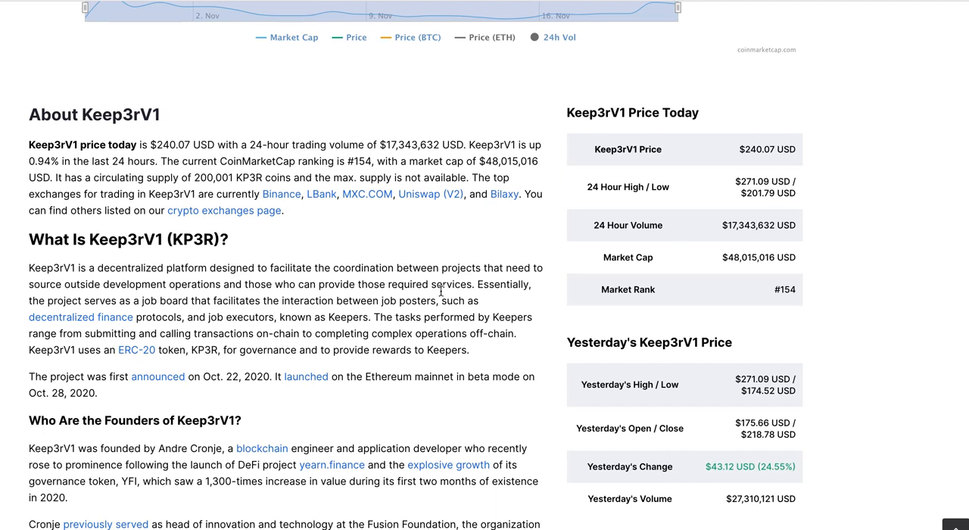
scroll(down, 3)
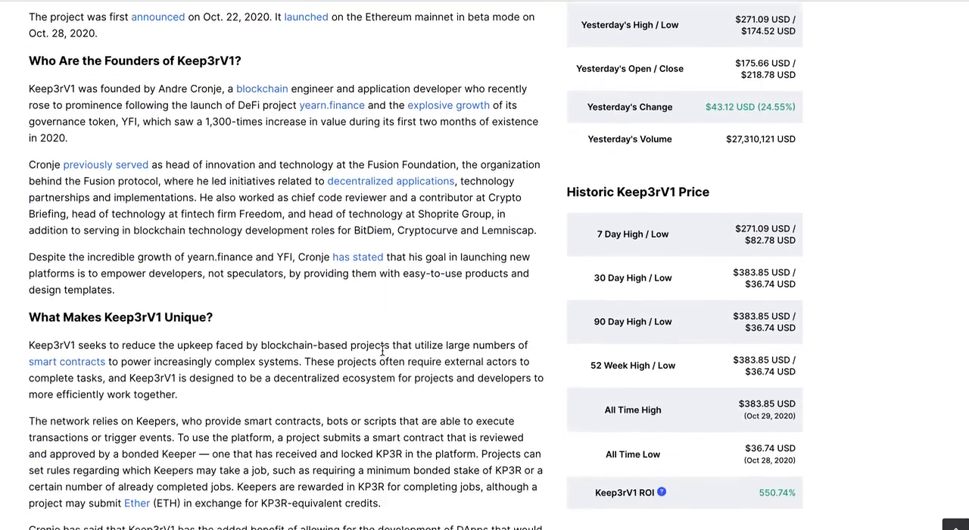
scroll(up, 3)
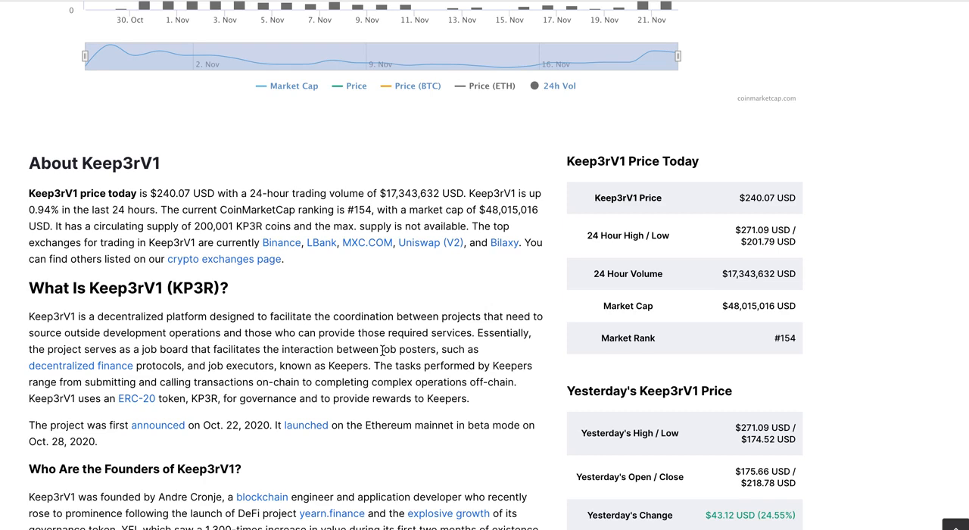
scroll(down, 3)
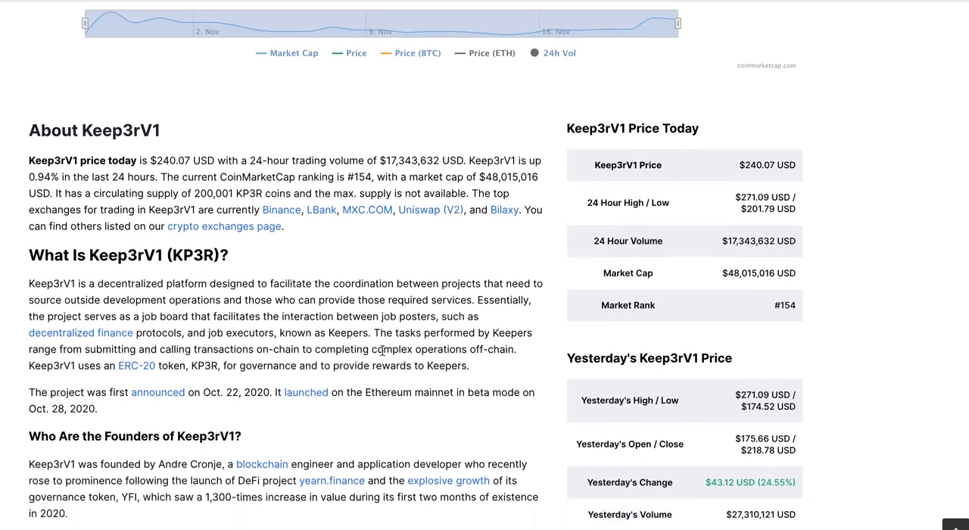
scroll(down, 3)
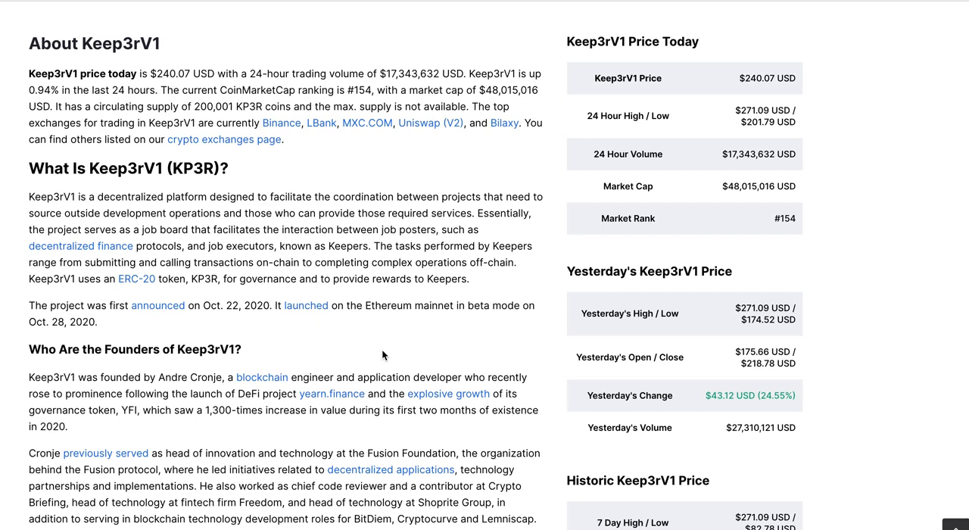
Read on through the Who Are the Founders section beside the historic price ranges.
scroll(down, 3)
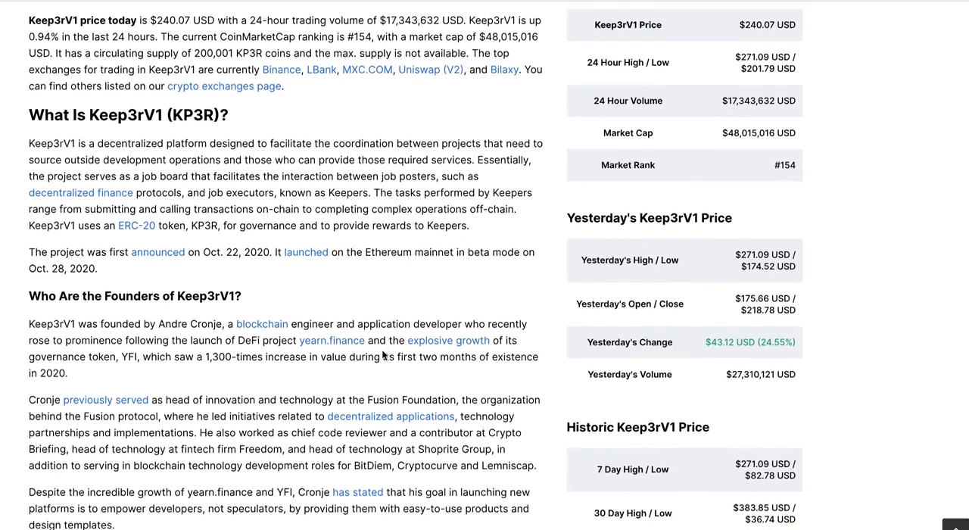
scroll(down, 3)
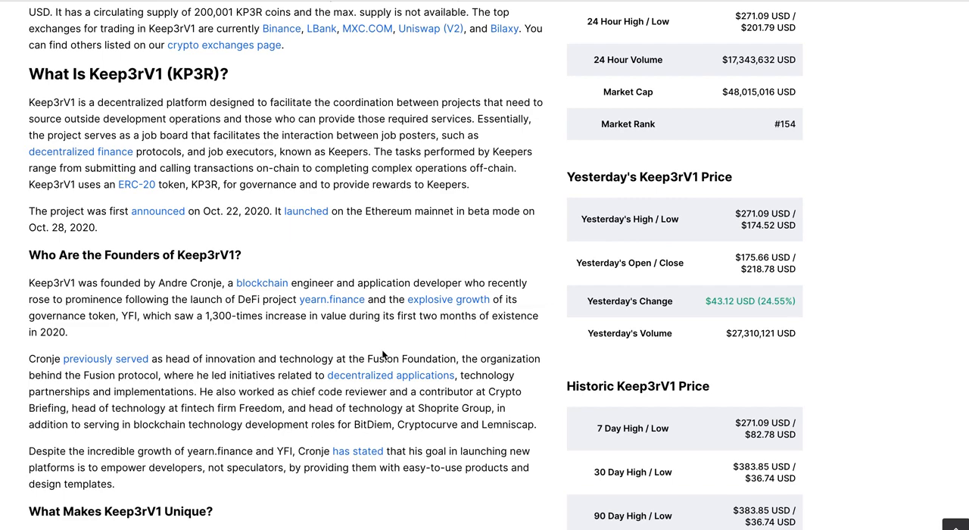
scroll(down, 3)
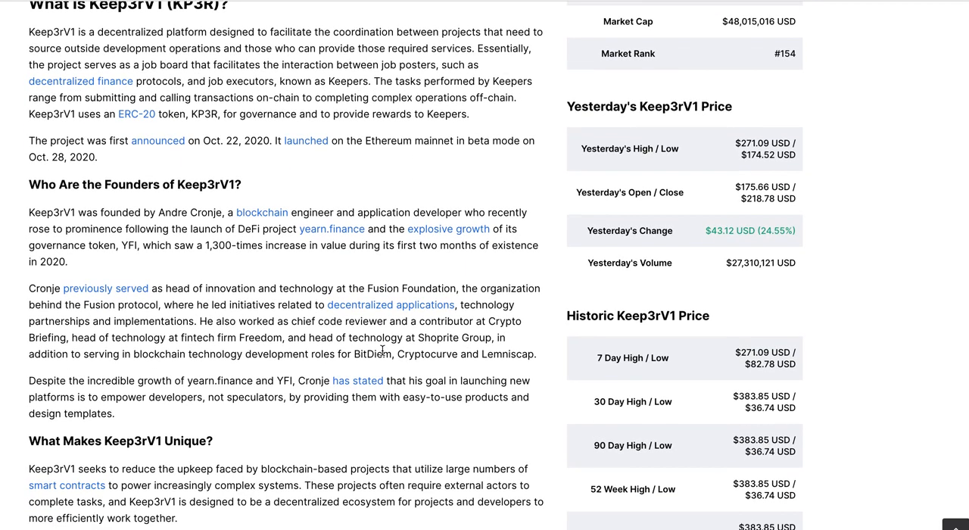
scroll(down, 3)
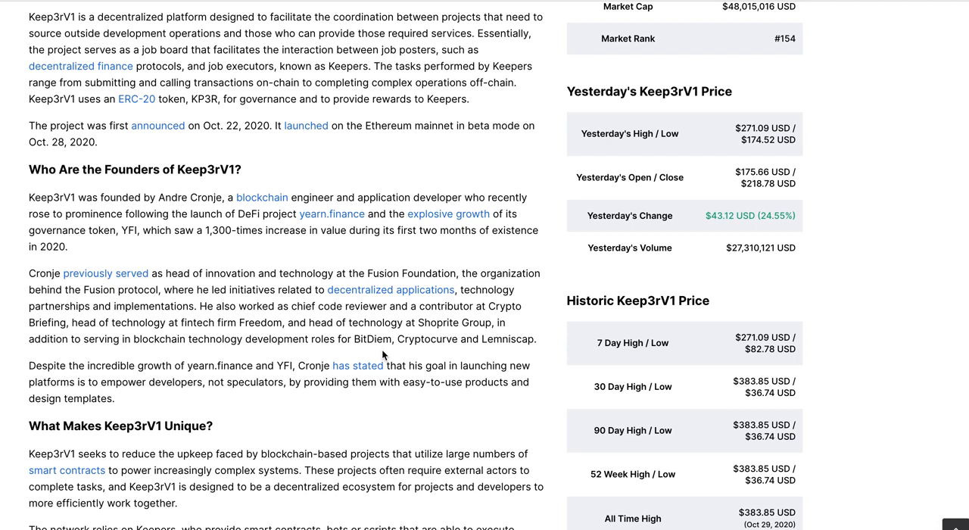
mouse_move(269, 274)
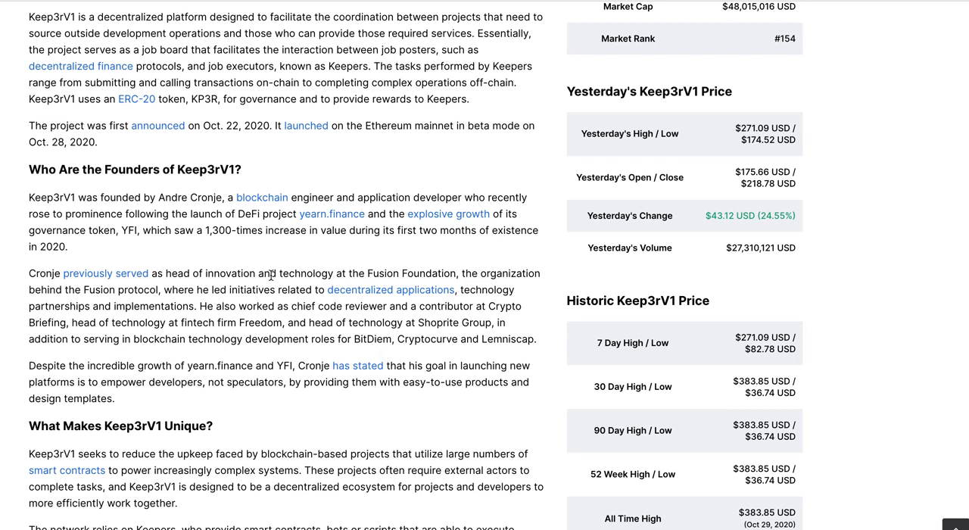
Continue to What Makes Keep3rV1 Unique with all-time high/low, ROI and supply details.
scroll(down, 3)
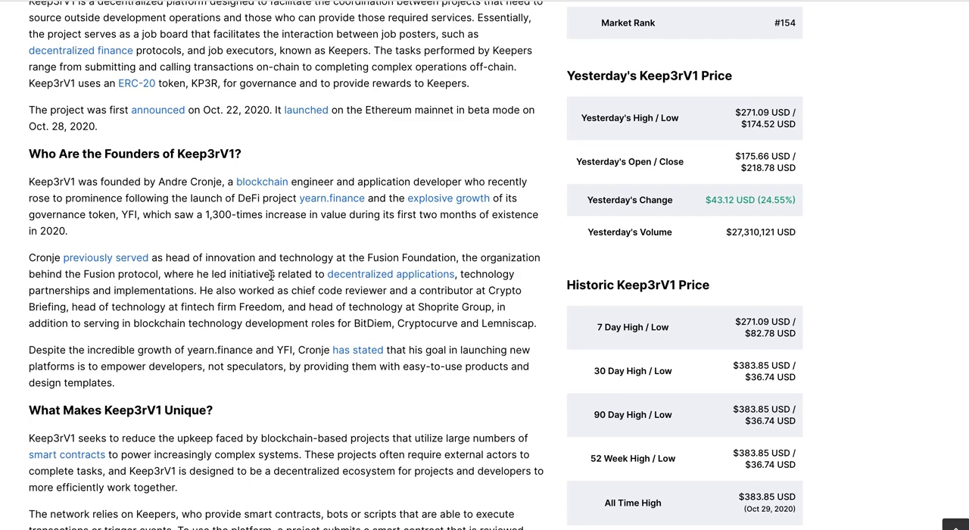
scroll(down, 3)
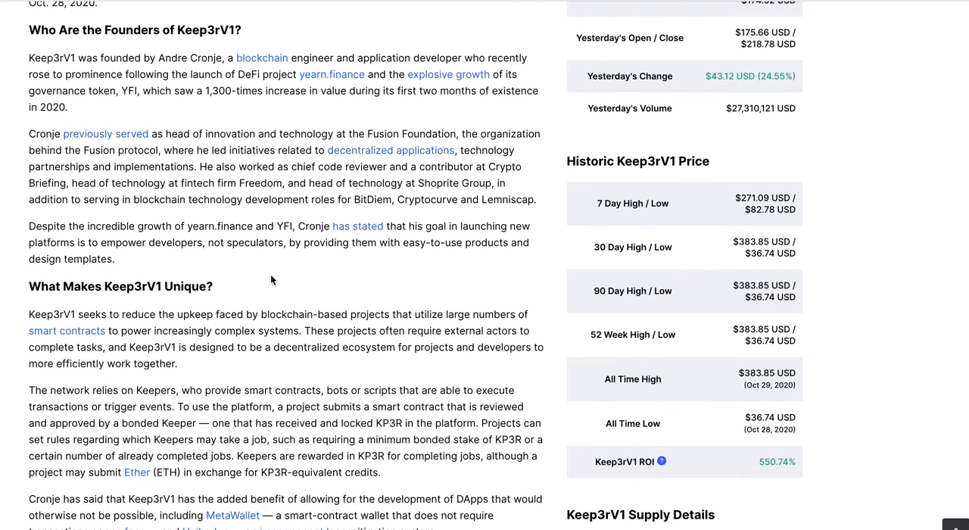
scroll(down, 3)
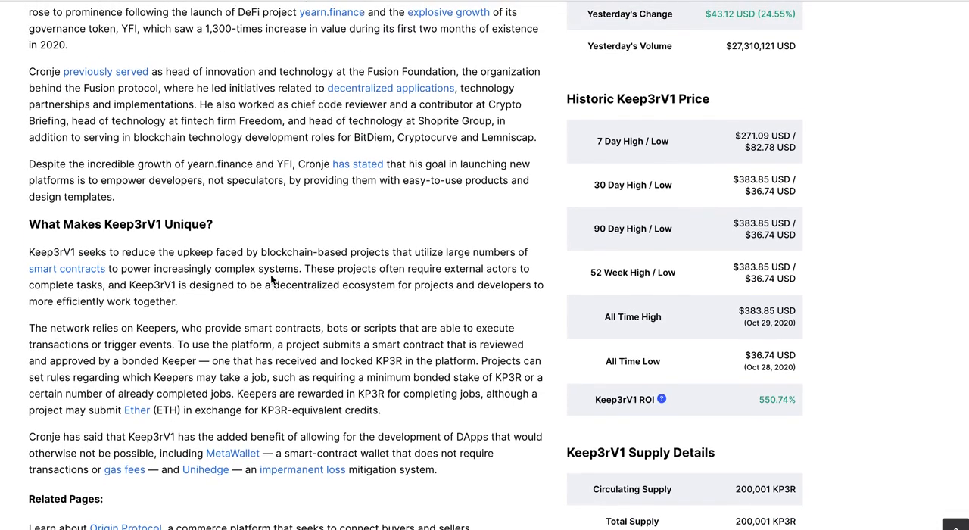
mouse_move(191, 76)
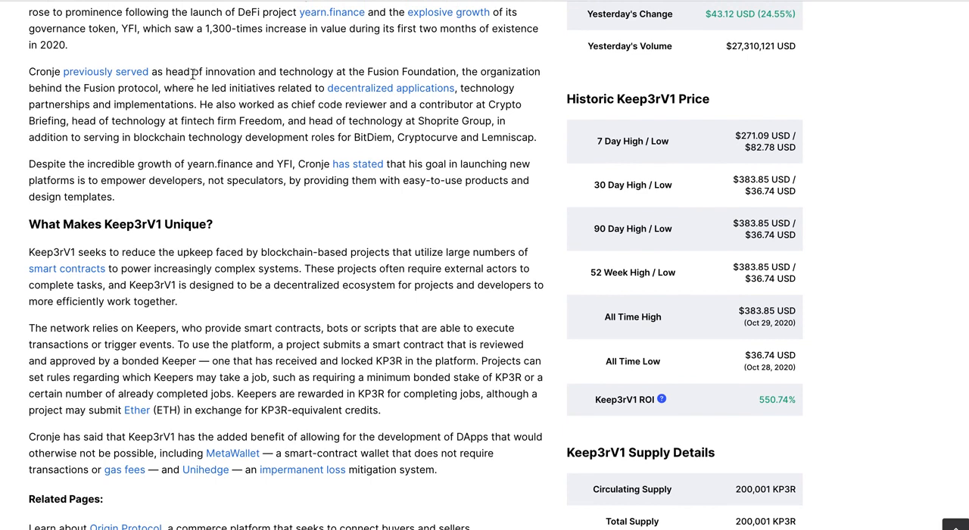
mouse_move(273, 49)
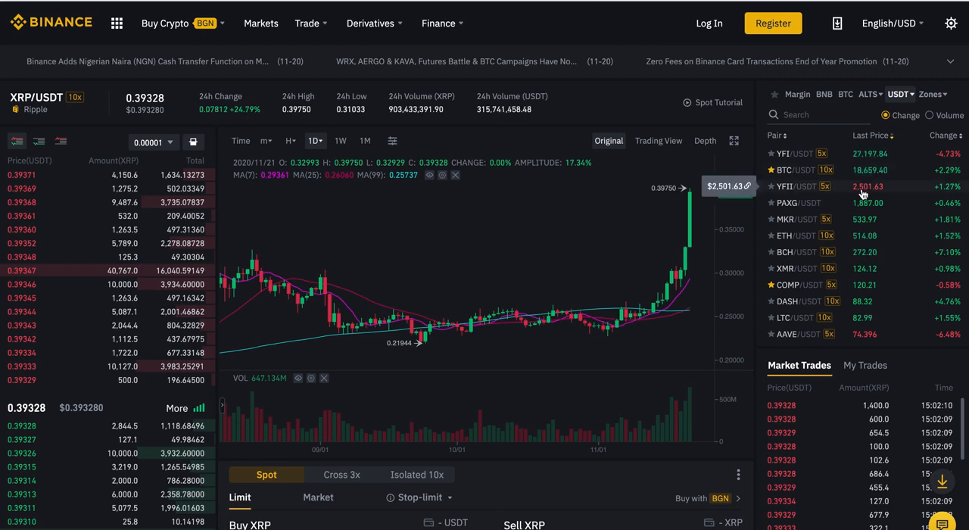
Switch from the Binance XRP/USDT tab back to the CoinMarketCap Keep3rV1 tab.
click(788, 153)
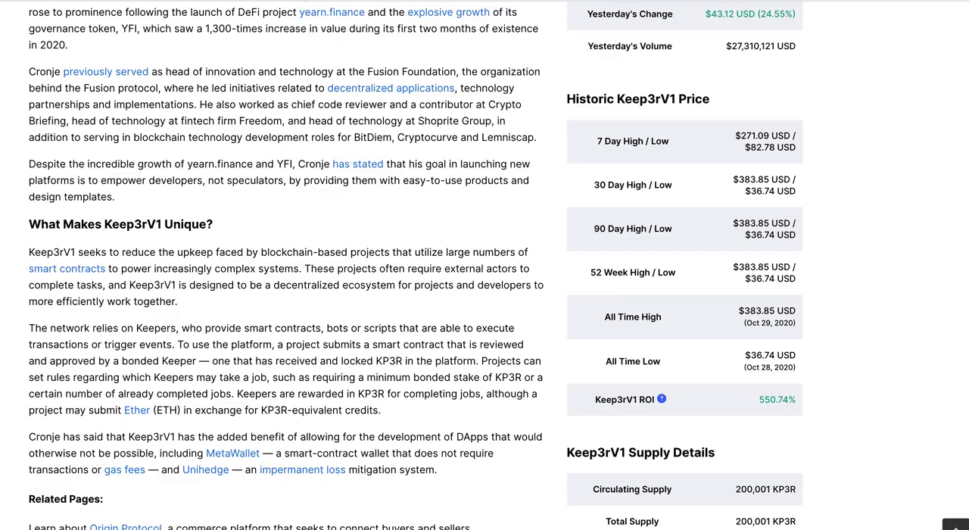
mouse_move(330, 131)
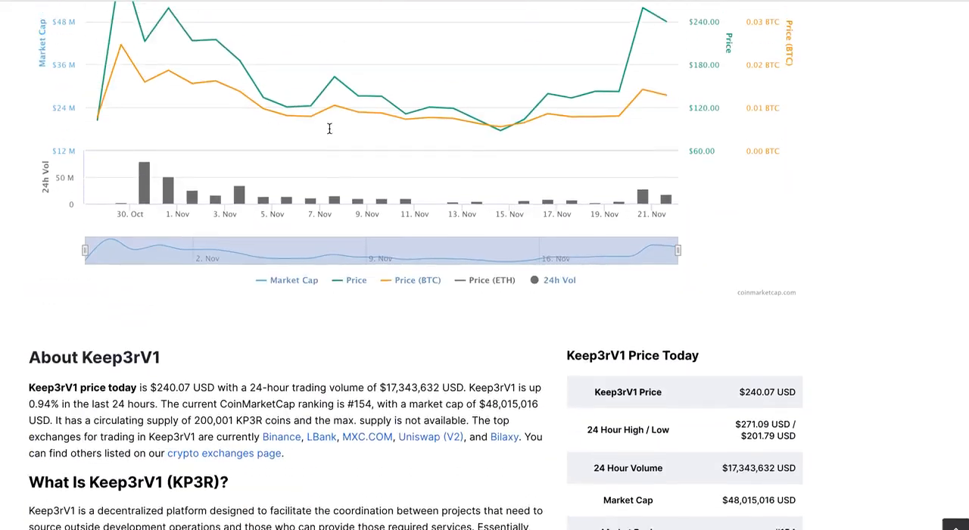
Review the all-dates KP3R market cap and price chart, then move to the Social feed.
scroll(up, 3)
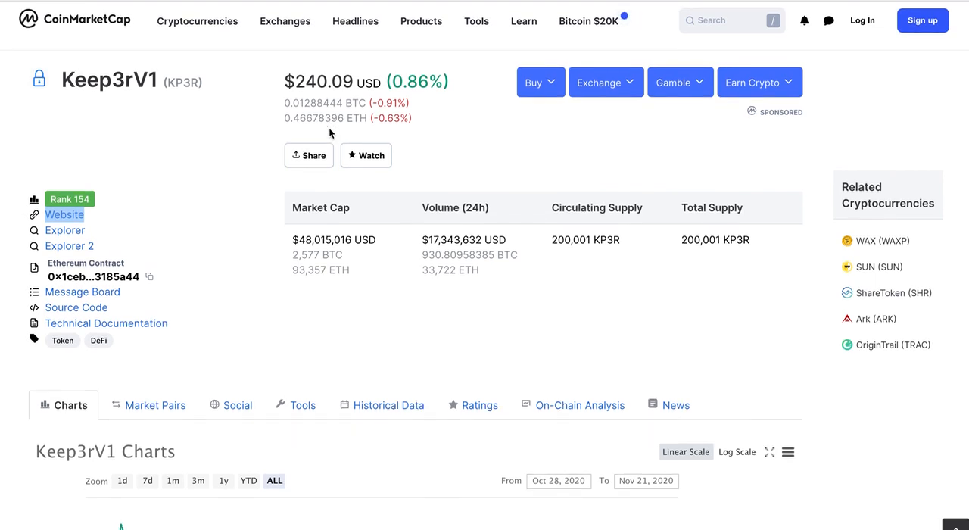
scroll(down, 3)
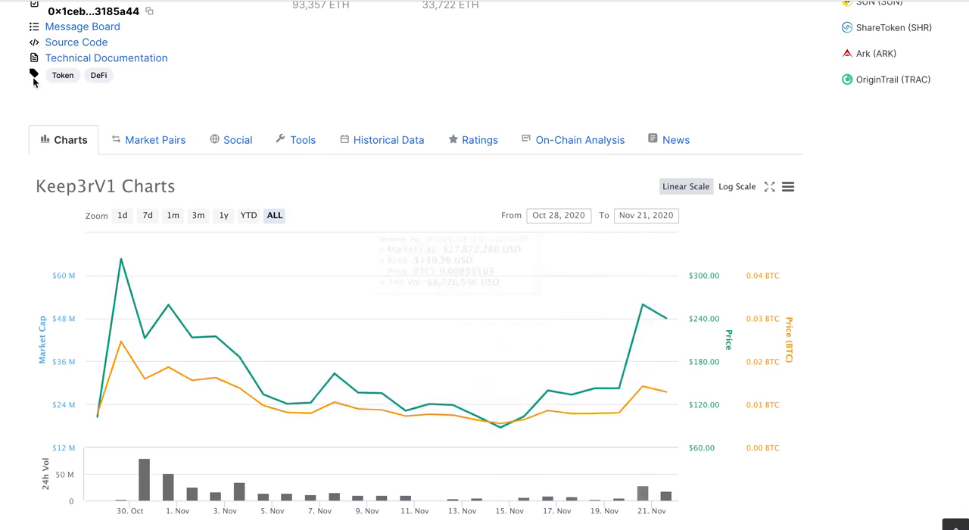
click(236, 140)
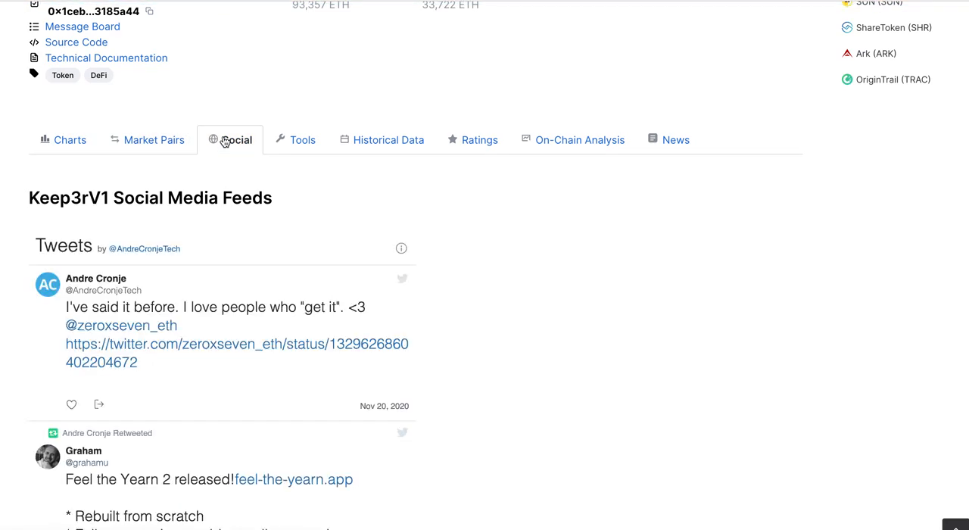
Browse later tweets in the embedded Keep3rV1 Twitter feed and return to the page header.
scroll(down, 3)
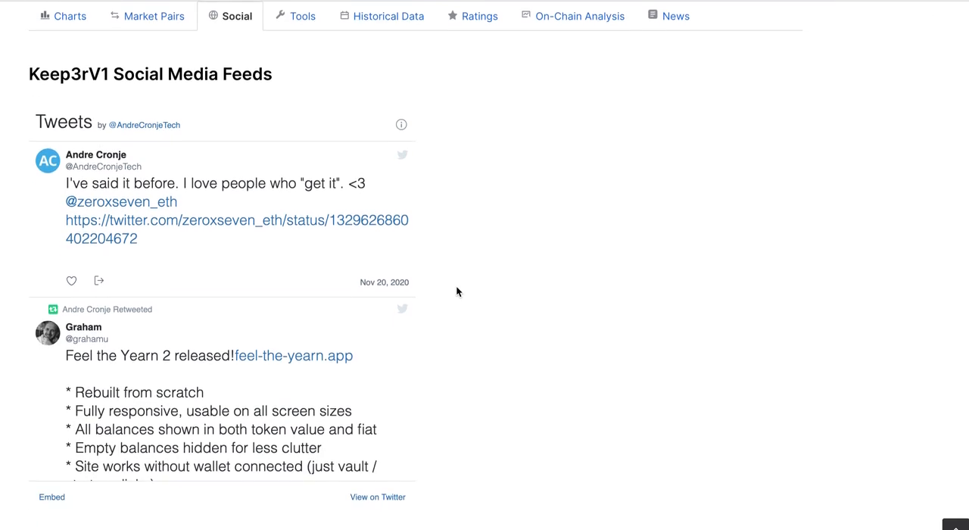
scroll(down, 3)
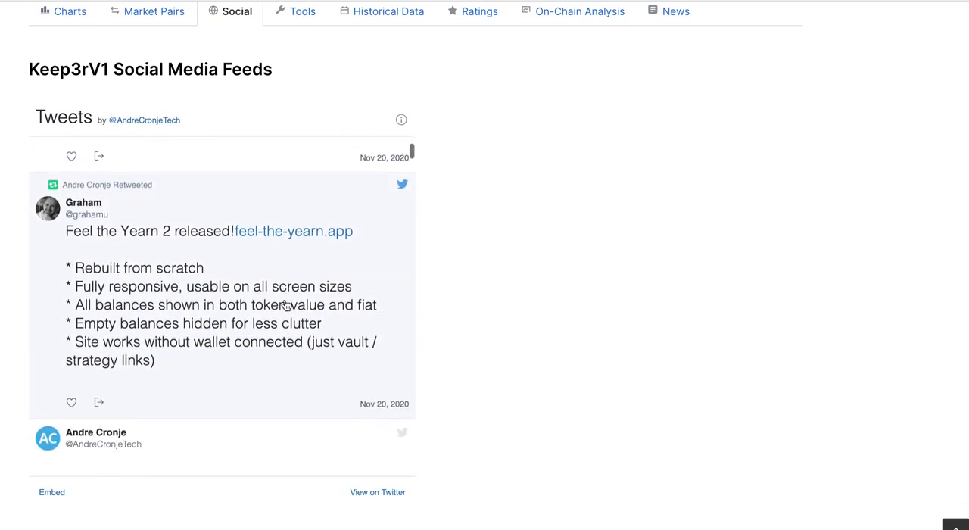
scroll(down, 3)
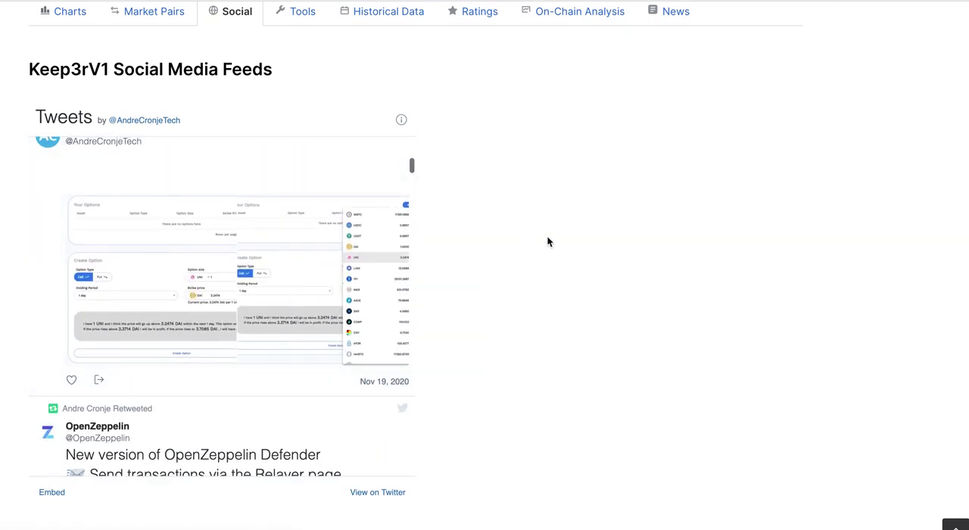
scroll(up, 3)
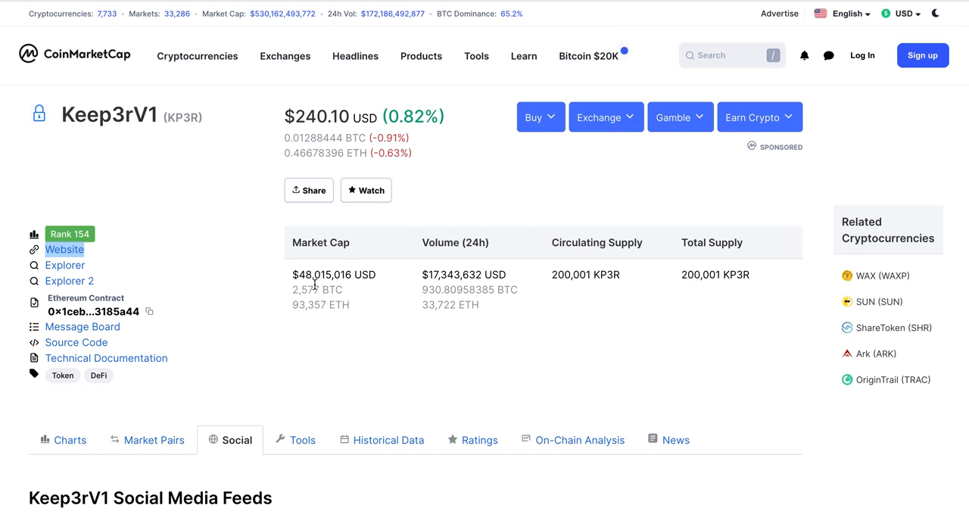
mouse_move(109, 472)
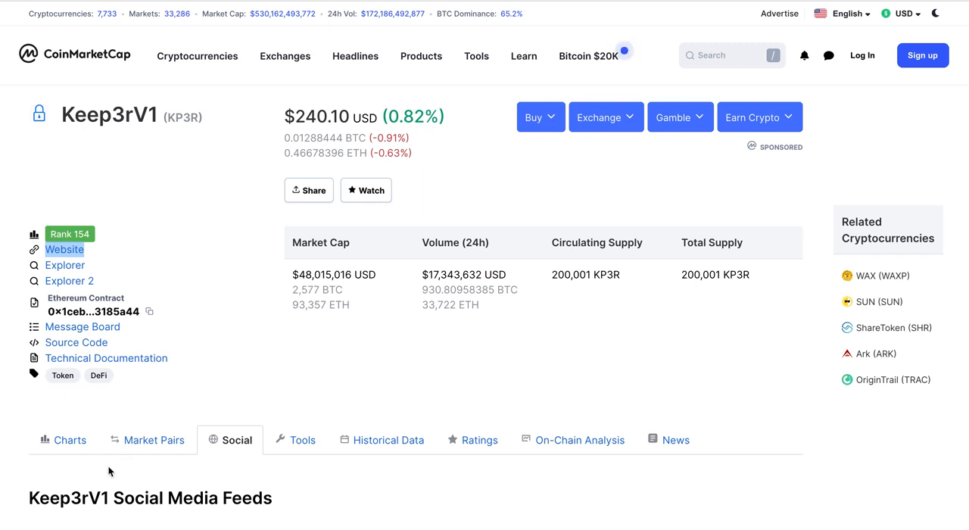
Back on the Charts view, look over KP3R price, market cap, volume and supply figures.
click(64, 439)
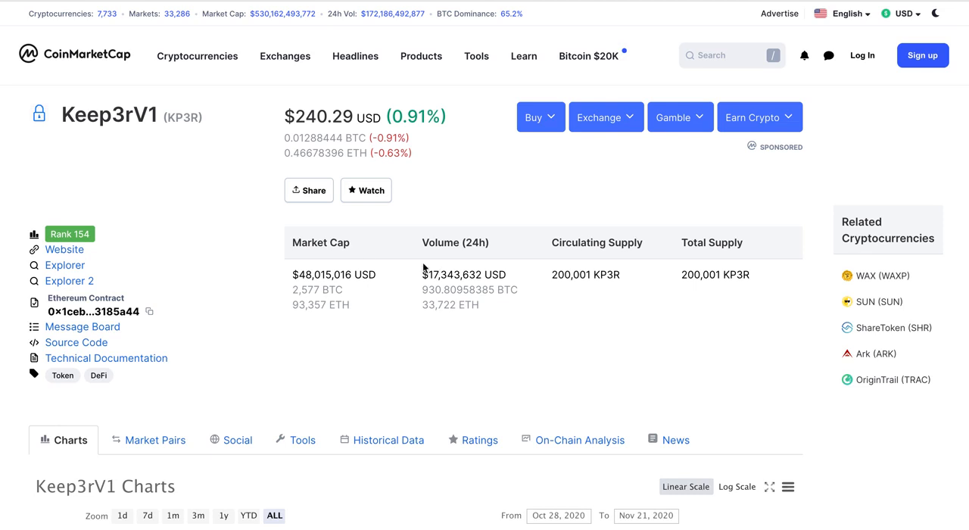
mouse_move(598, 270)
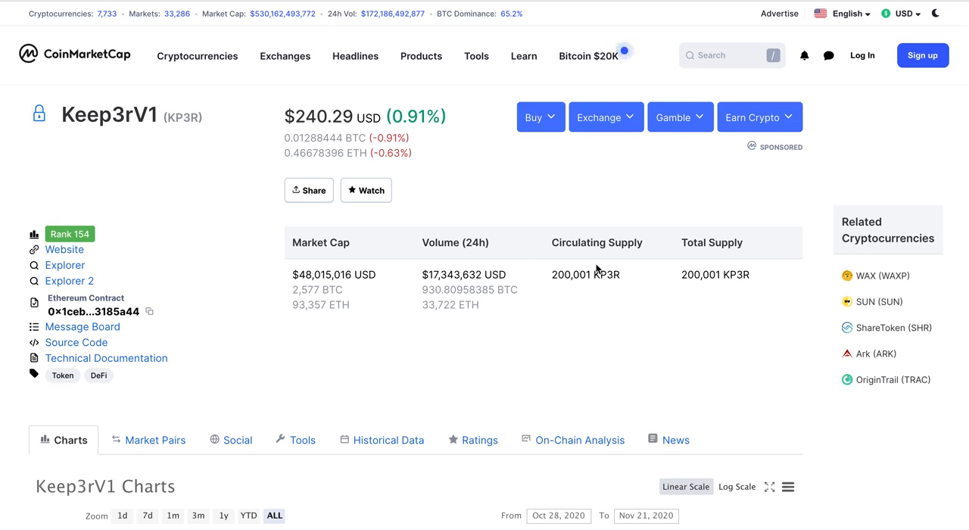
mouse_move(250, 321)
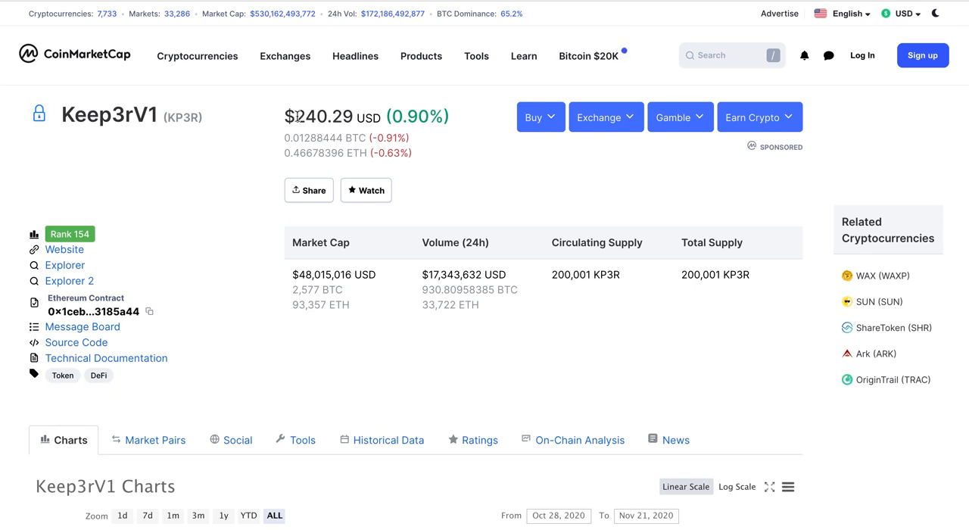
double_click(327, 117)
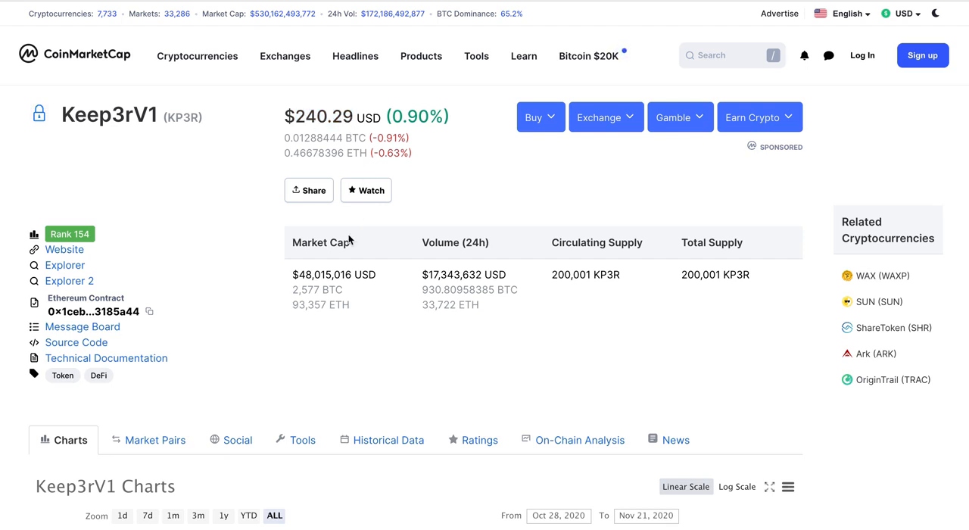
scroll(down, 3)
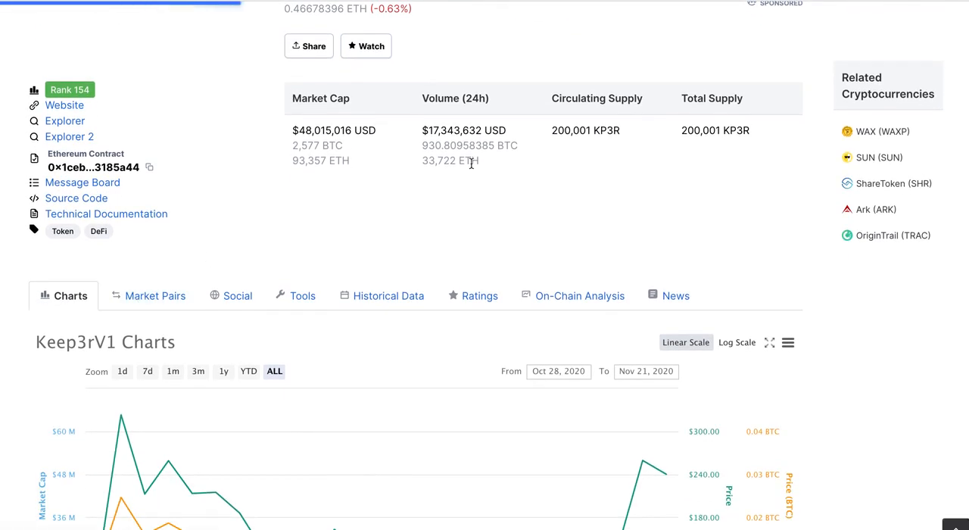
Show the Keep3rV1 market pairs table and look over the top exchange pairs.
click(154, 295)
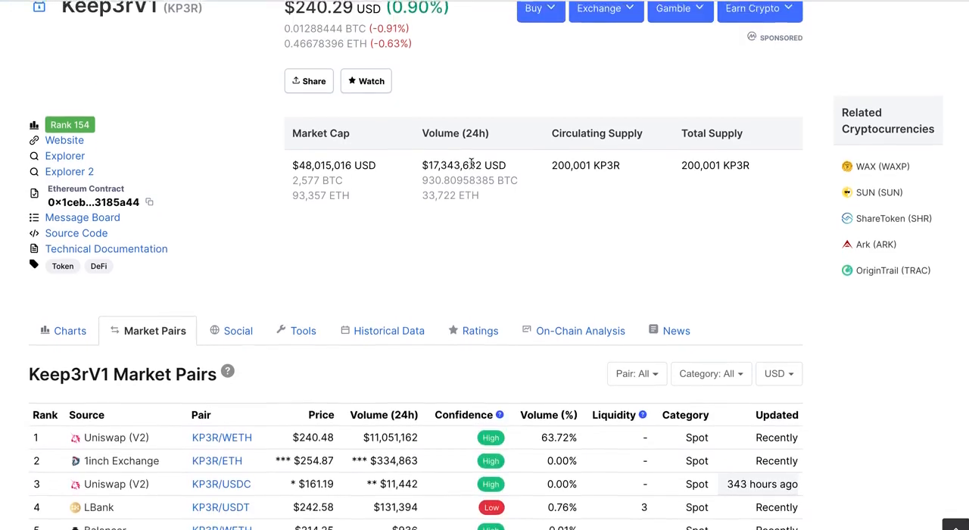
scroll(down, 3)
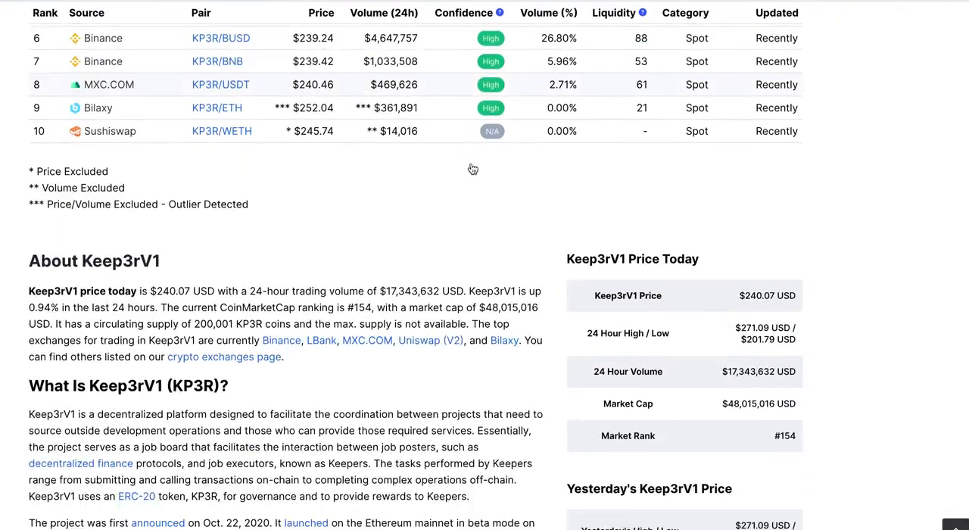
scroll(up, 3)
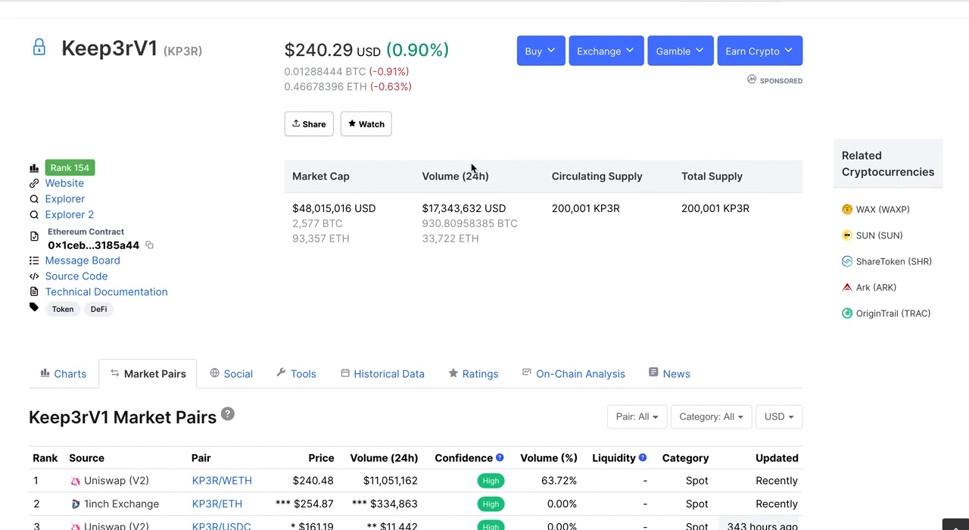
scroll(up, 3)
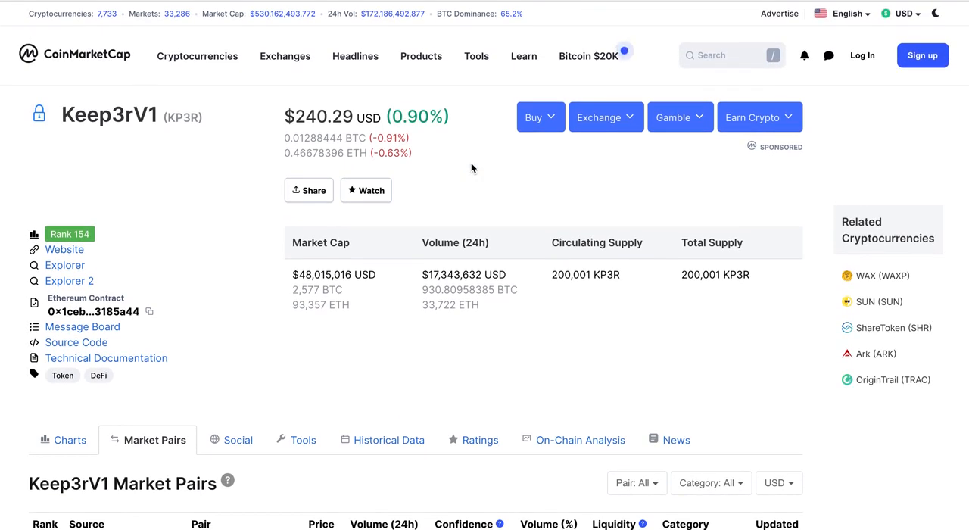
Go further down the pairs table and on to the keep3r.network project site.
scroll(down, 3)
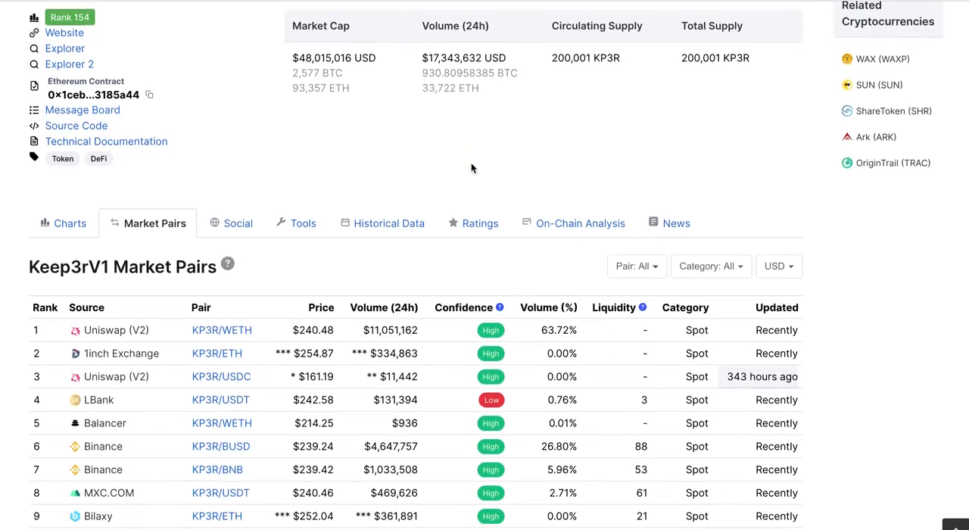
scroll(down, 3)
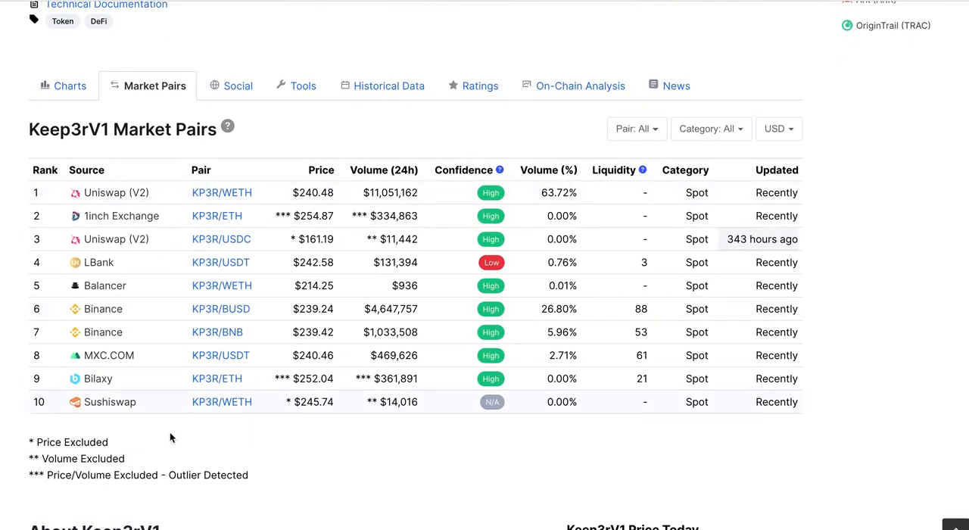
mouse_move(242, 408)
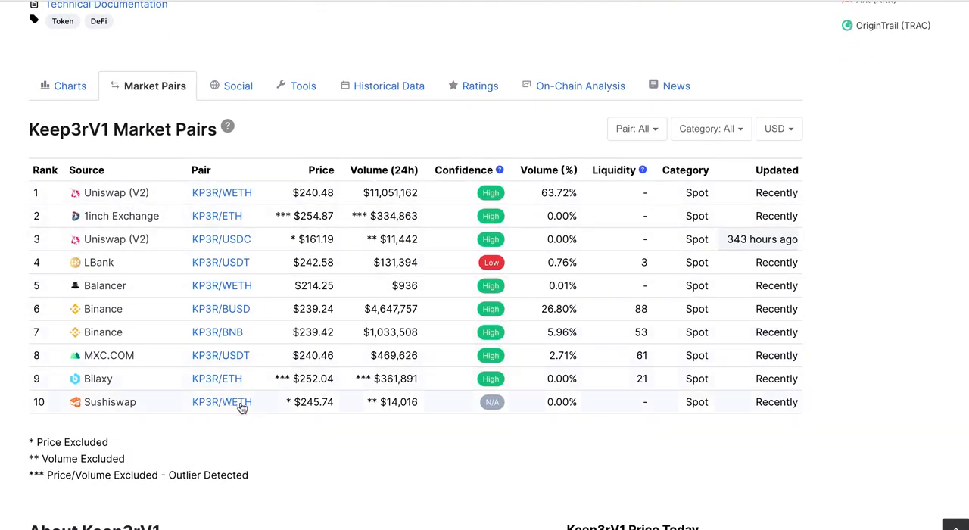
mouse_move(223, 332)
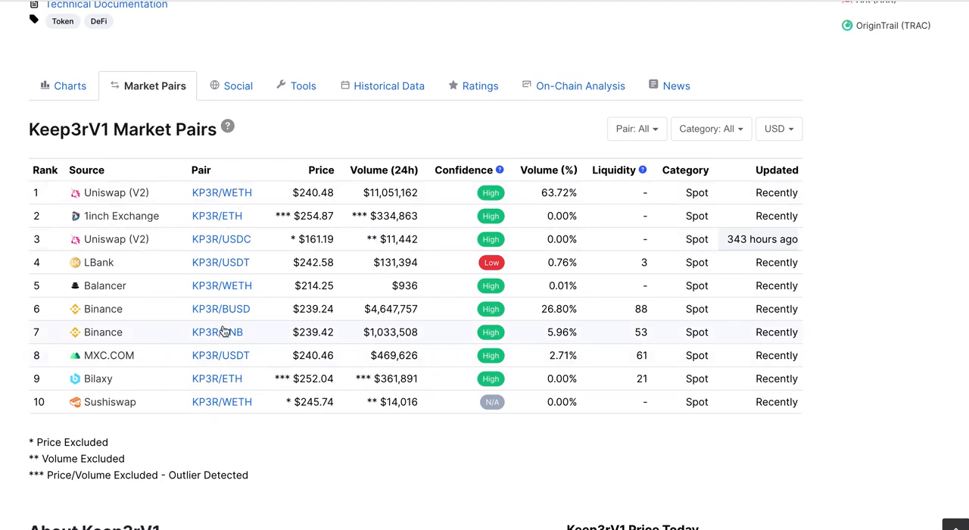
mouse_move(224, 257)
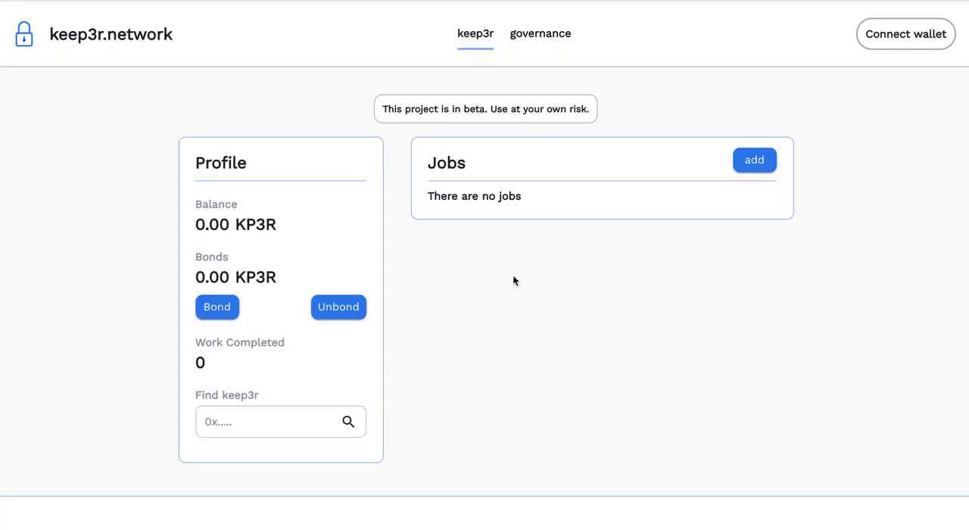
scroll(down, 3)
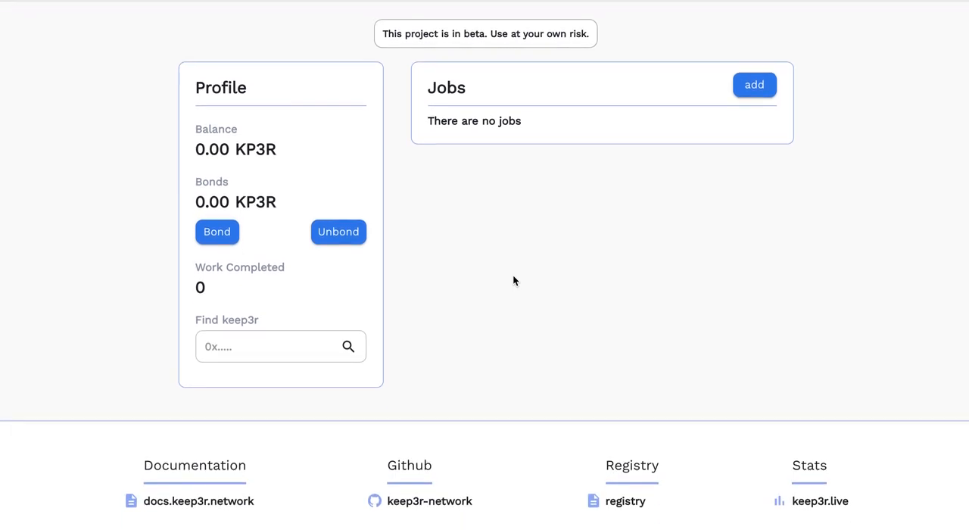